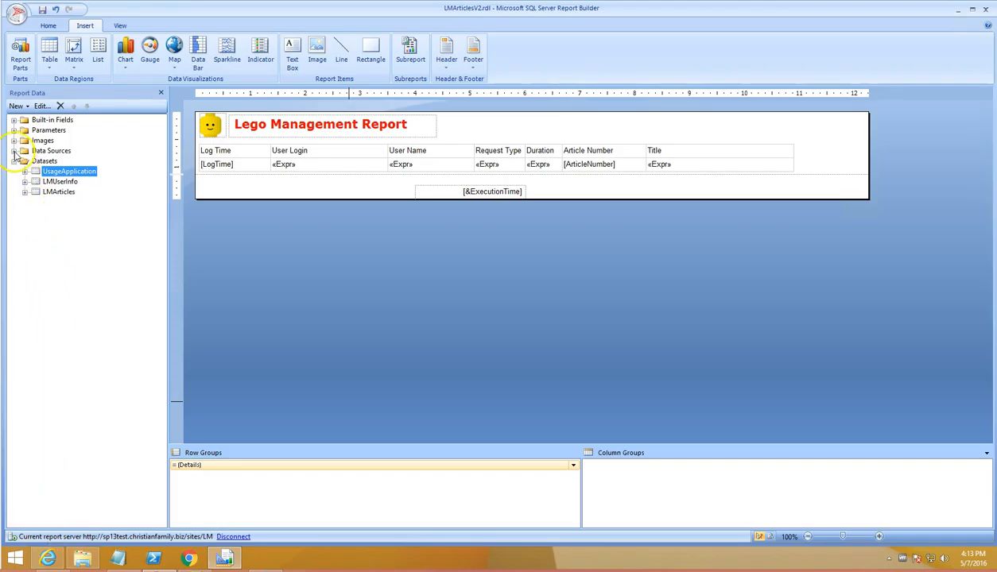
Switch to the TechNet wiki article on configuring SQL 2012 SSRS with SharePoint 2013.
left_click(15, 149)
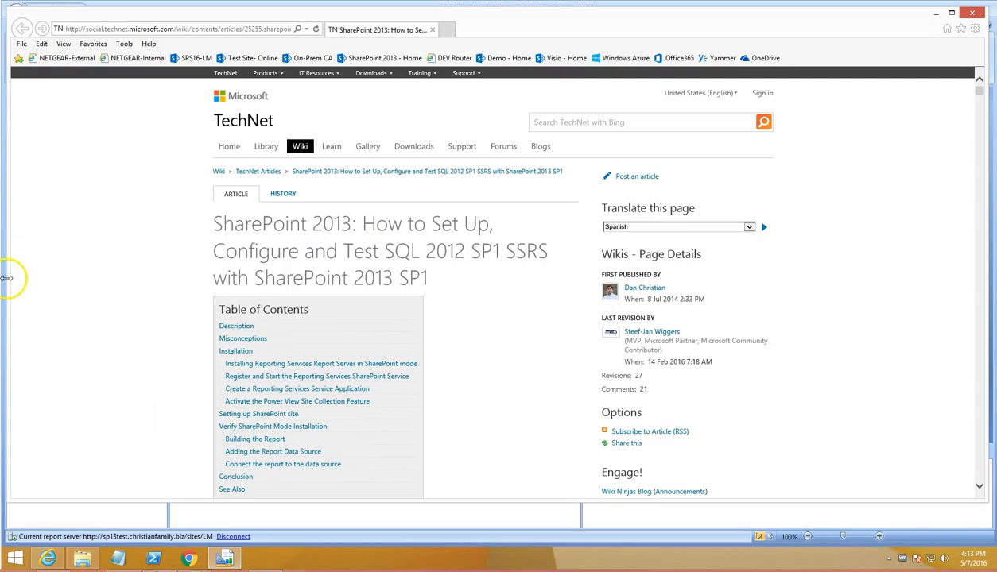
mouse_move(523, 290)
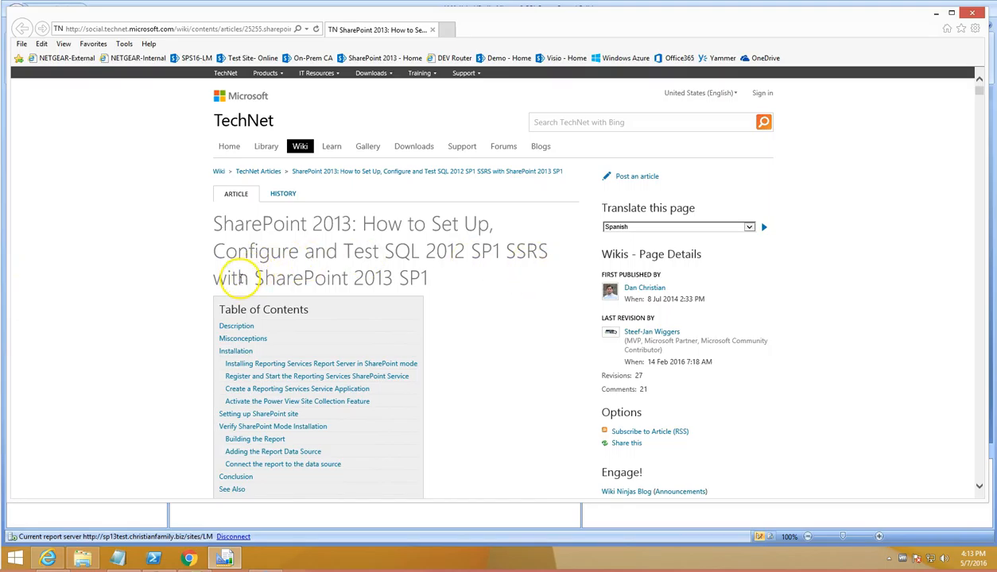
mouse_move(842, 312)
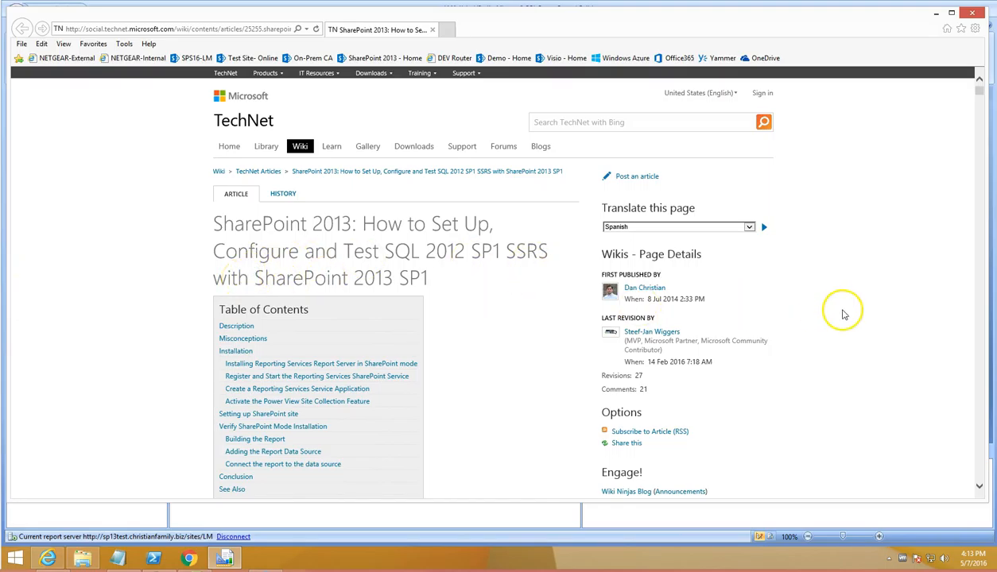
mouse_move(842, 62)
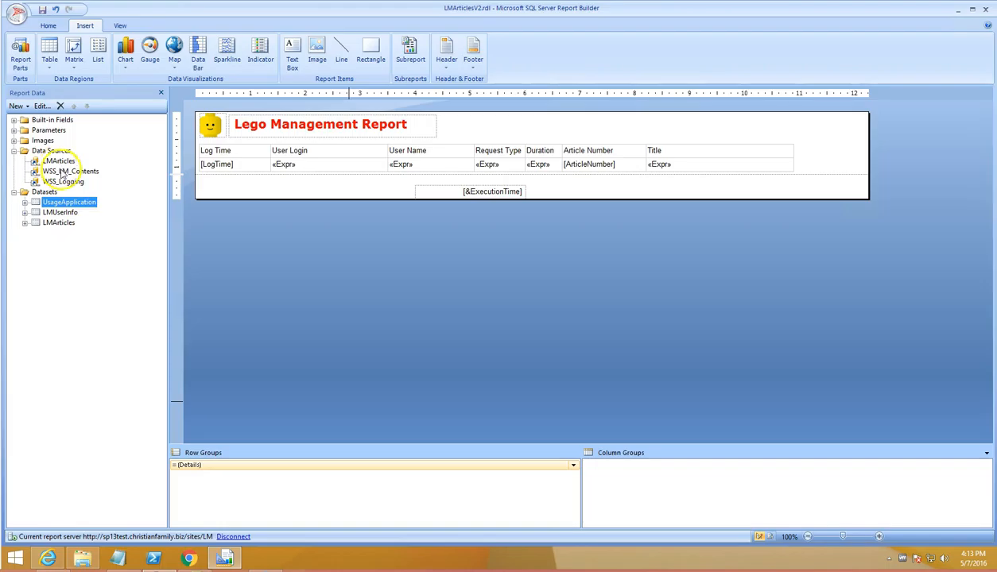
mouse_move(135, 270)
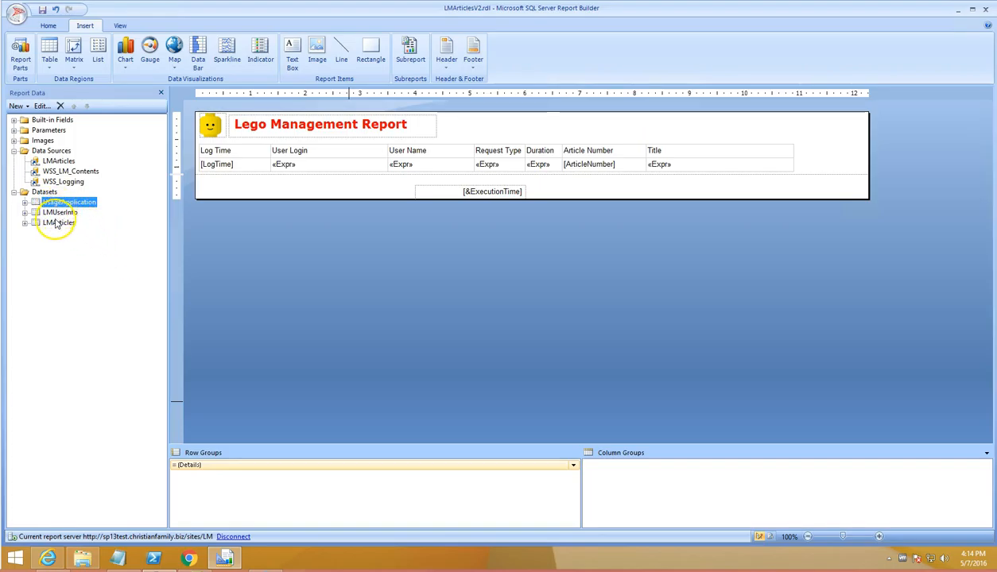
Select the UsageApplication and LMUserInfo datasets in the Report Data pane.
left_click(70, 202)
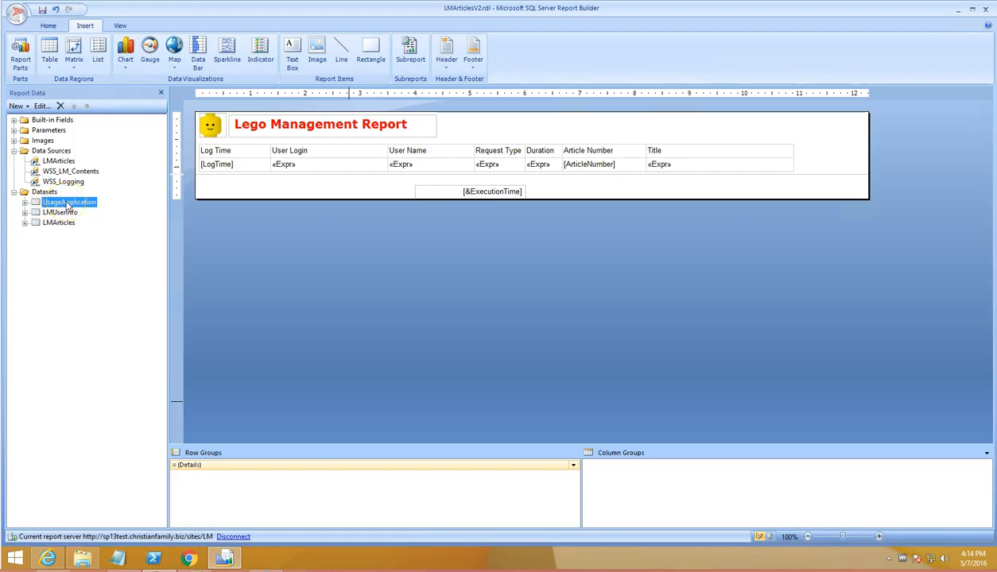
double_click(70, 202)
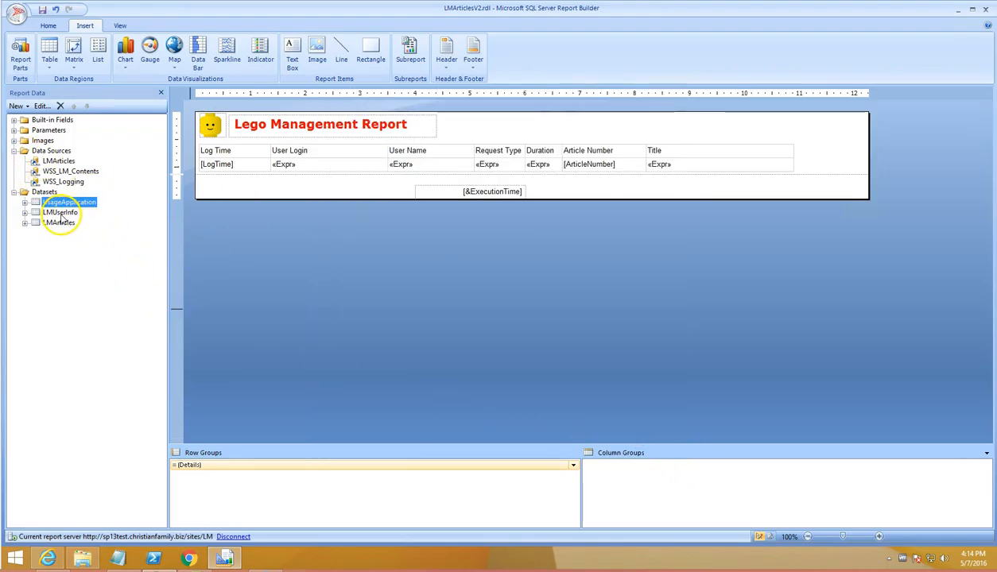
left_click(60, 213)
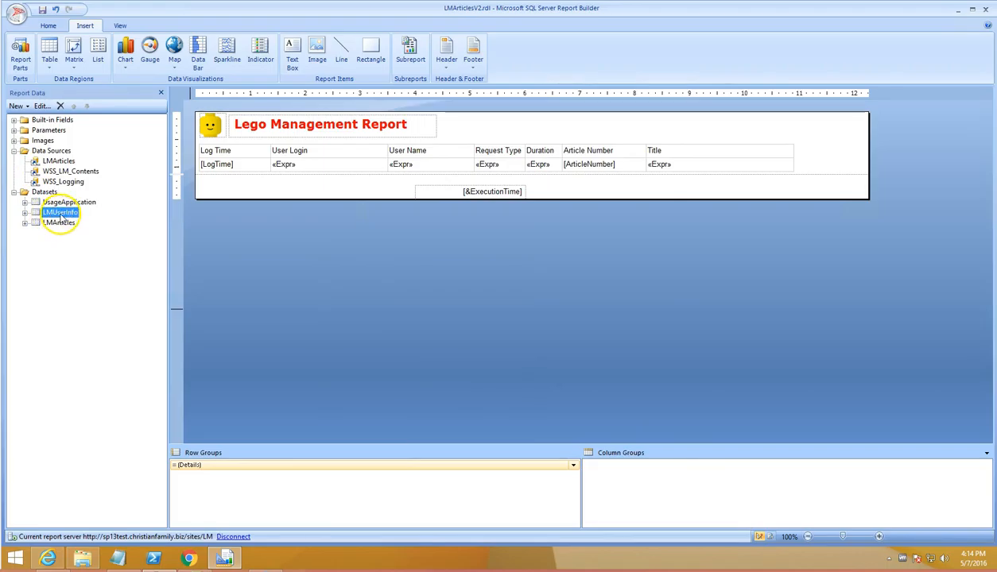
double_click(59, 211)
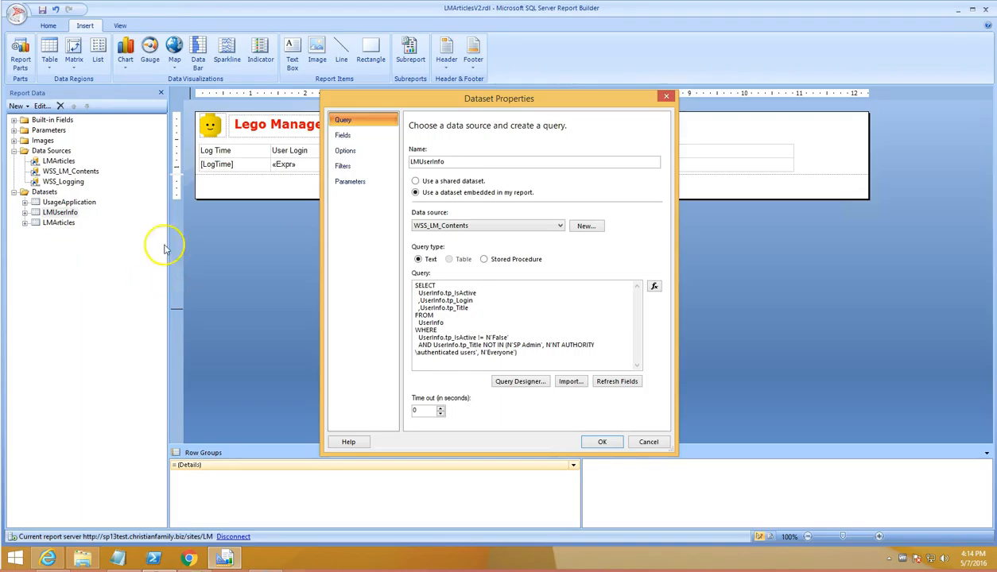
mouse_move(442, 238)
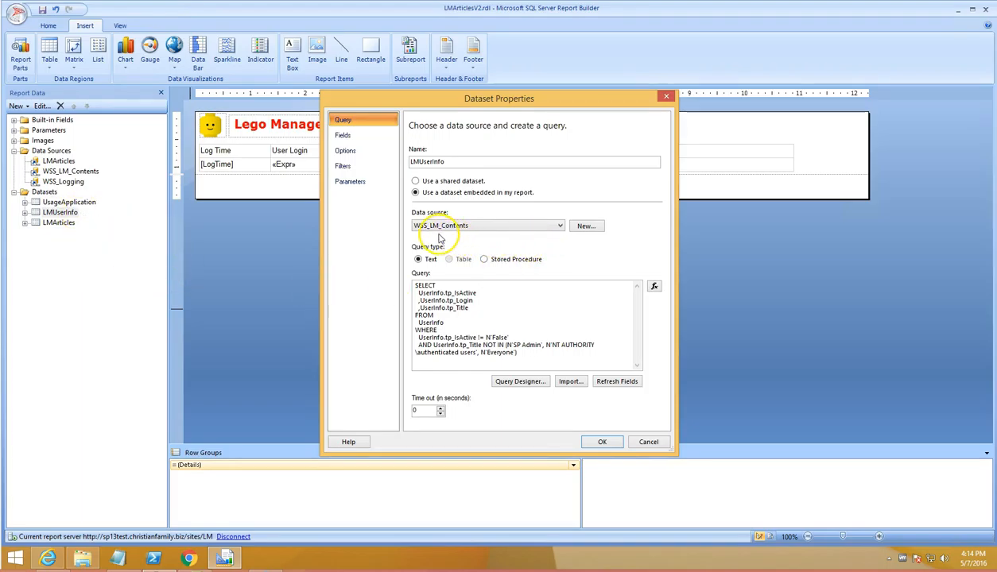
mouse_move(86, 156)
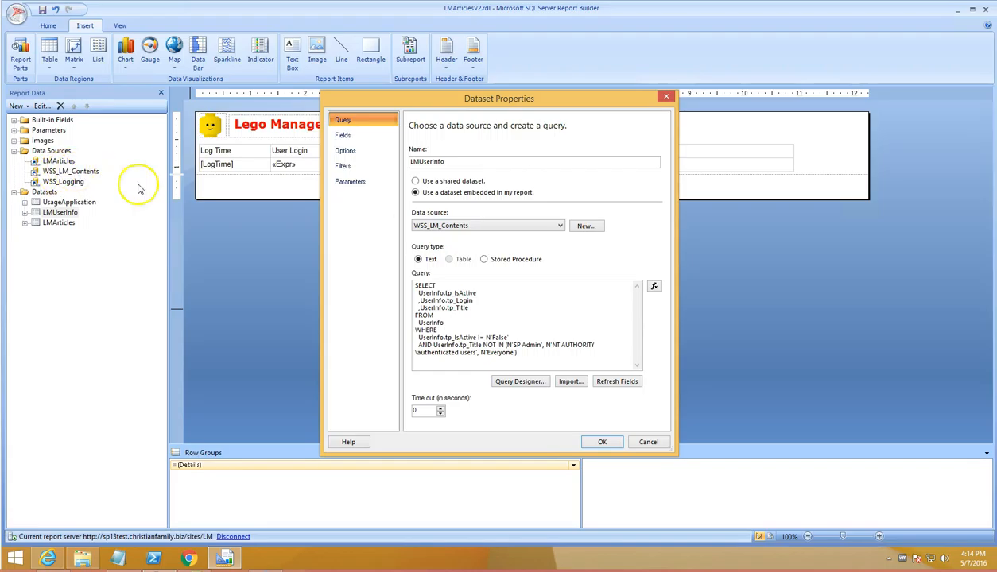
left_click(601, 442)
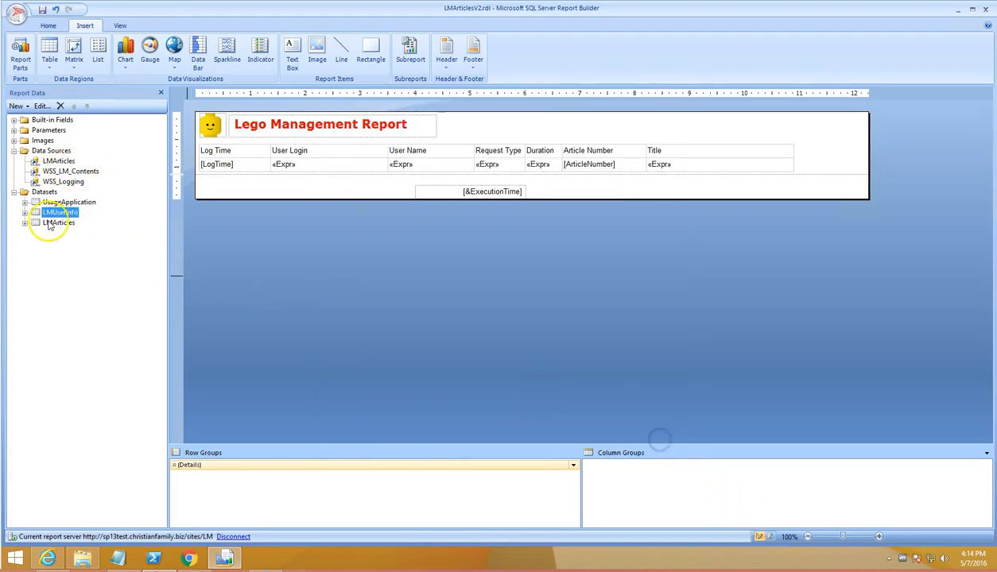
right_click(57, 222)
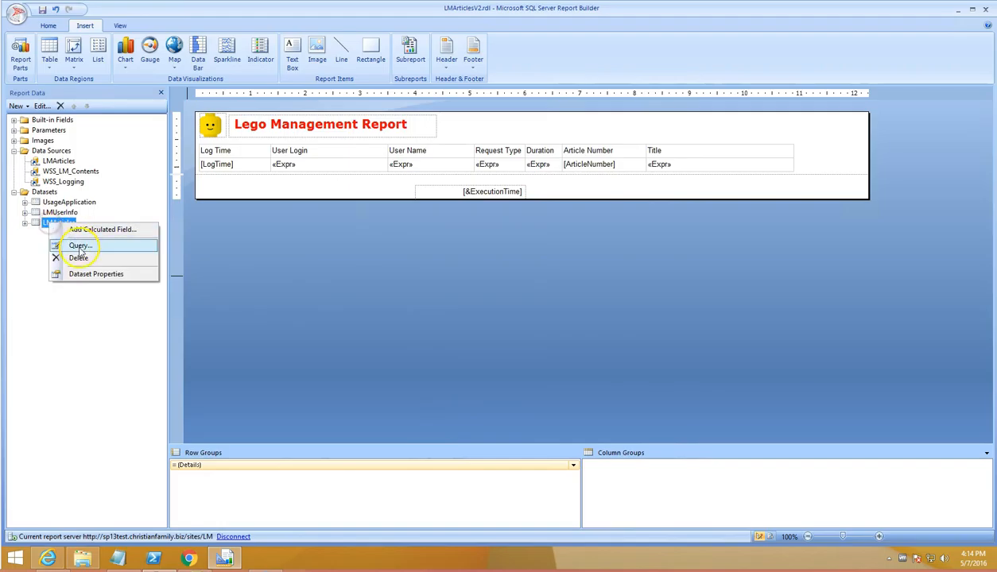
left_click(79, 245)
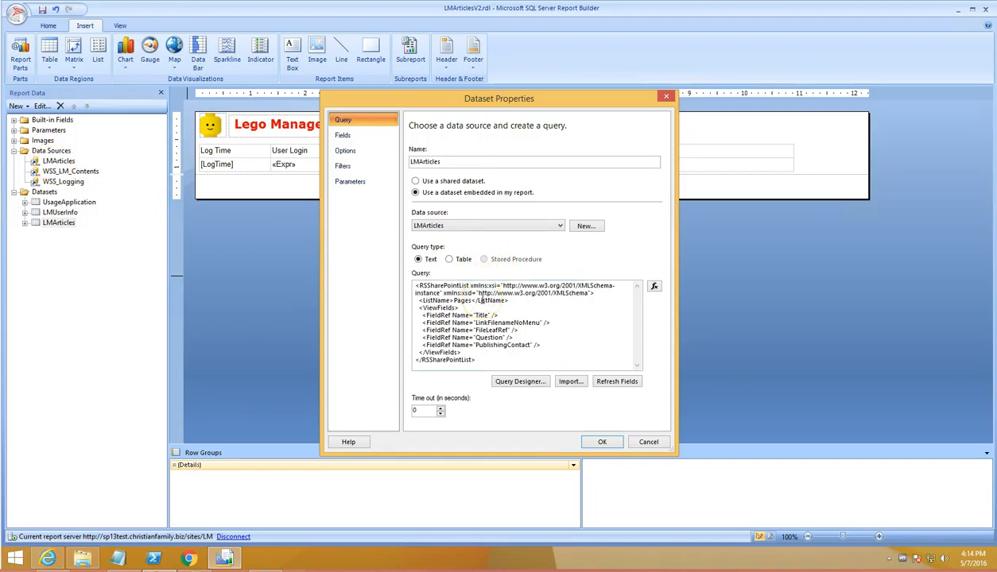
left_click(601, 442)
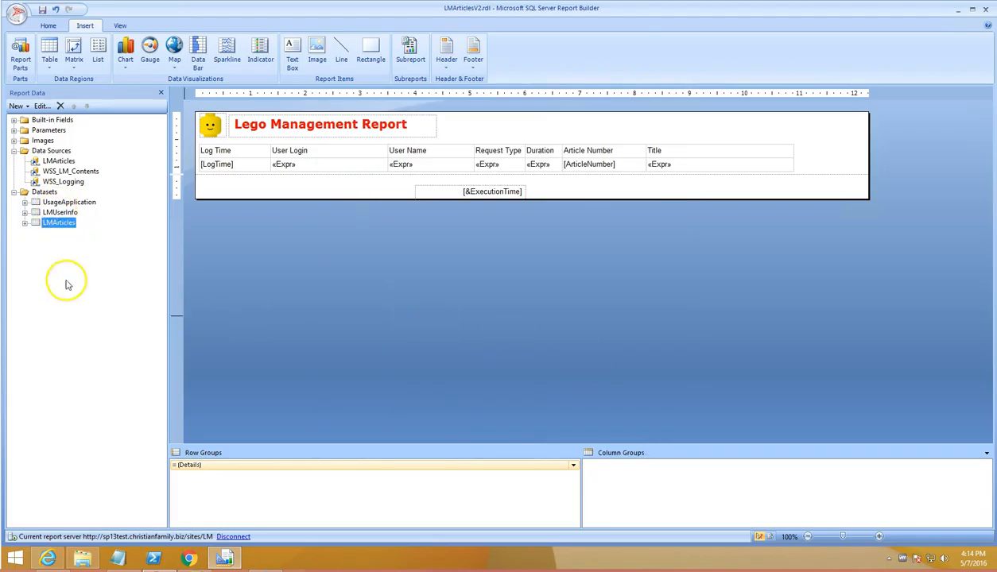
left_click(70, 202)
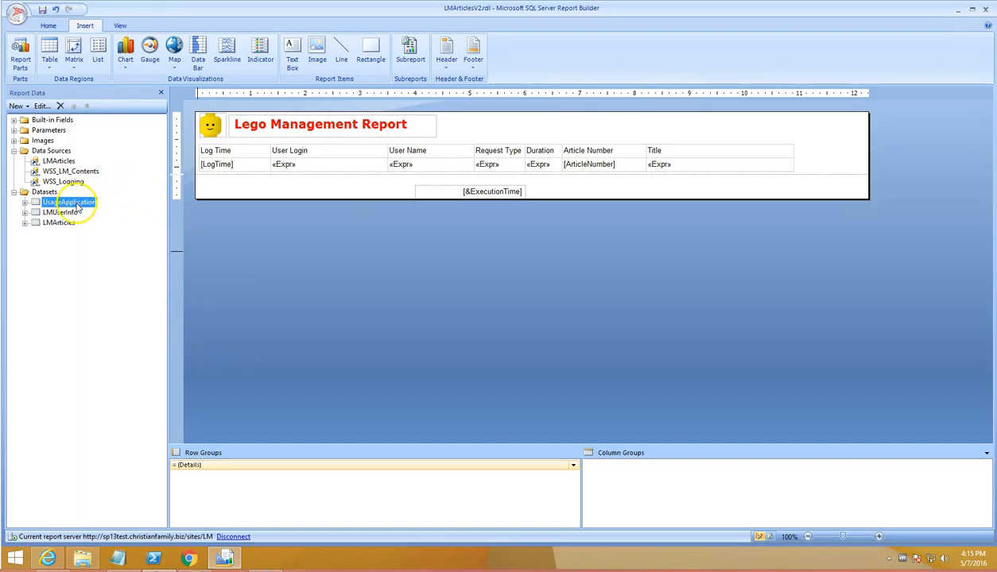
right_click(67, 202)
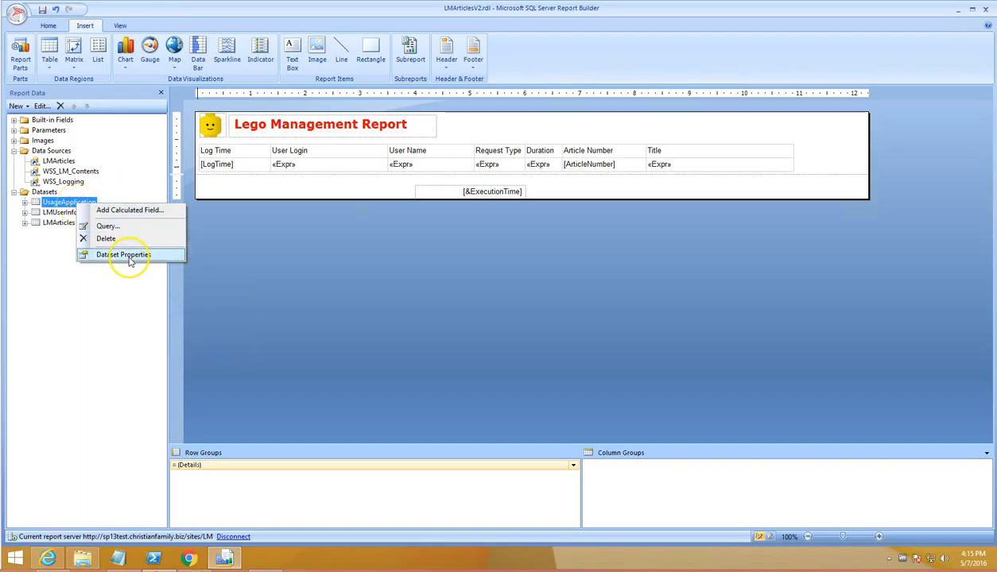
left_click(122, 255)
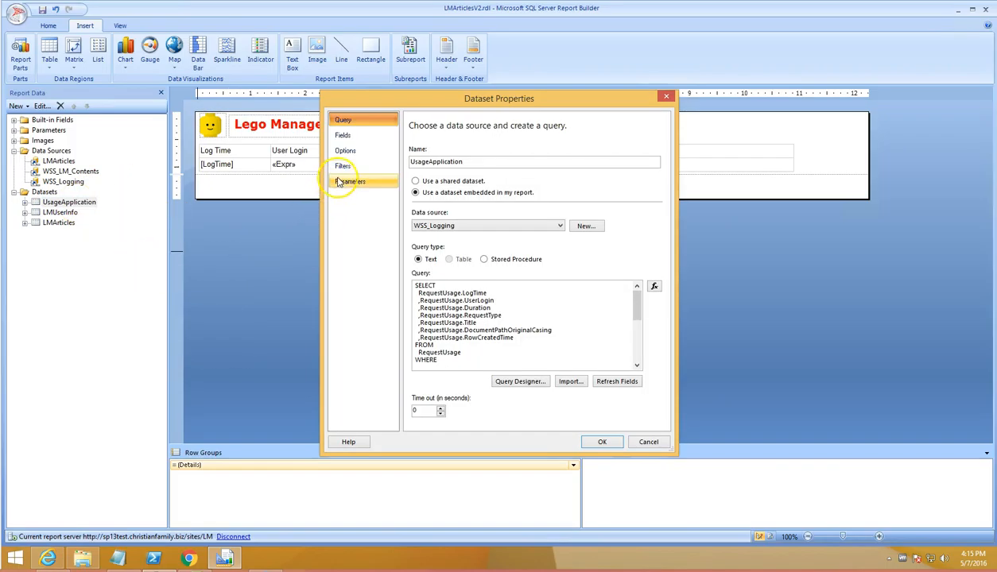
left_click(343, 134)
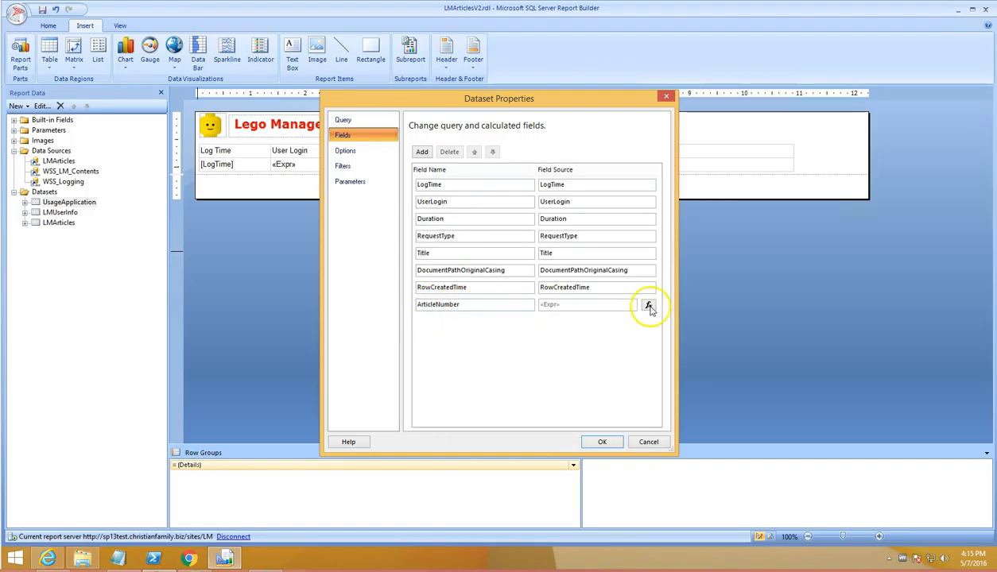
left_click(649, 305)
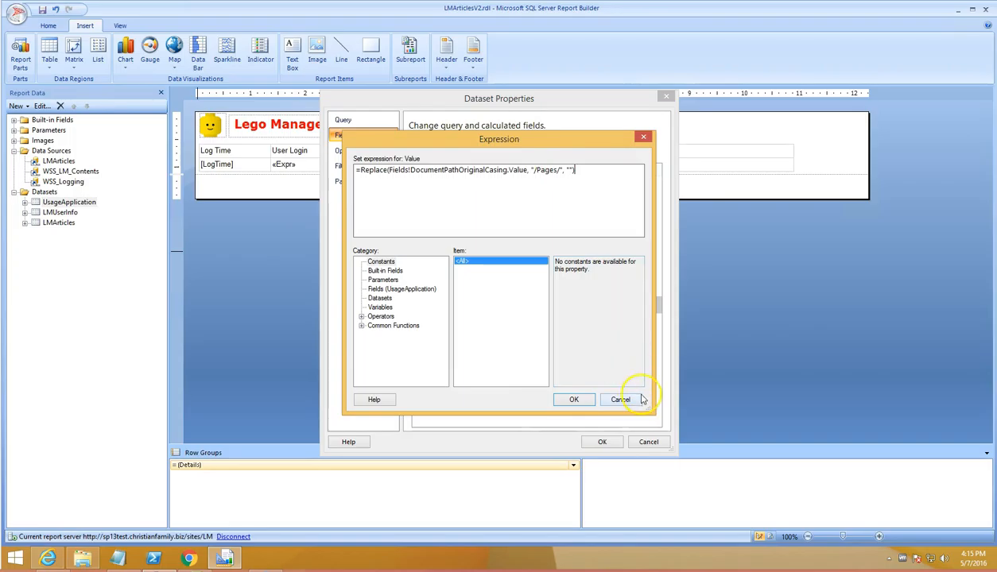
left_click(620, 399)
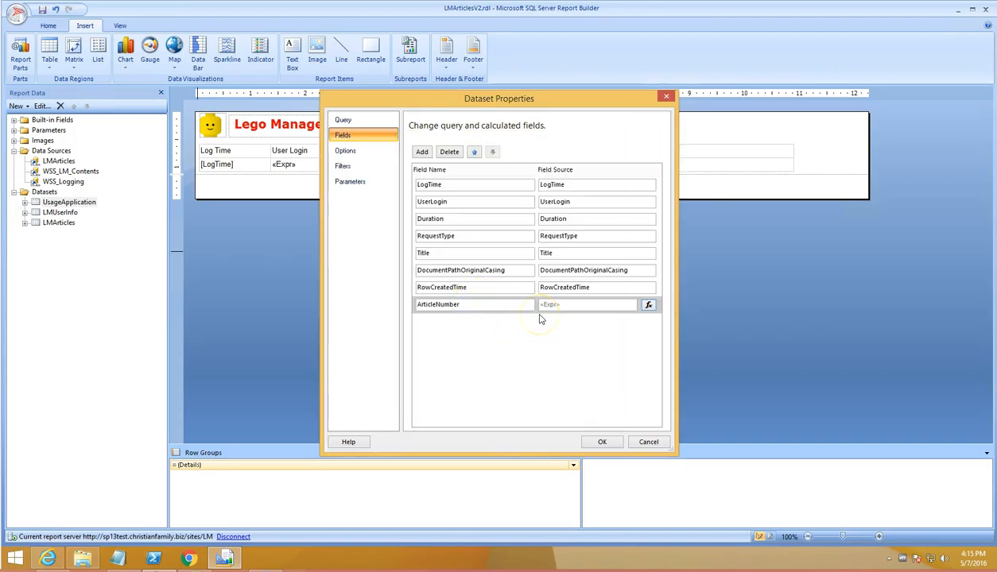
left_click(601, 442)
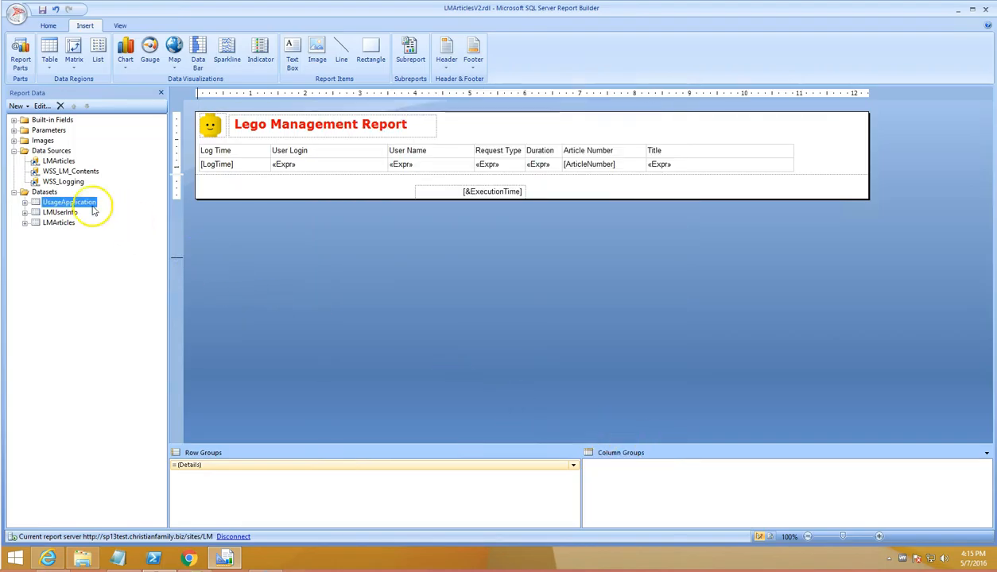
Show UsageApplication's fields and bring its RequestUsage query into an enlarged query designer.
left_click(24, 202)
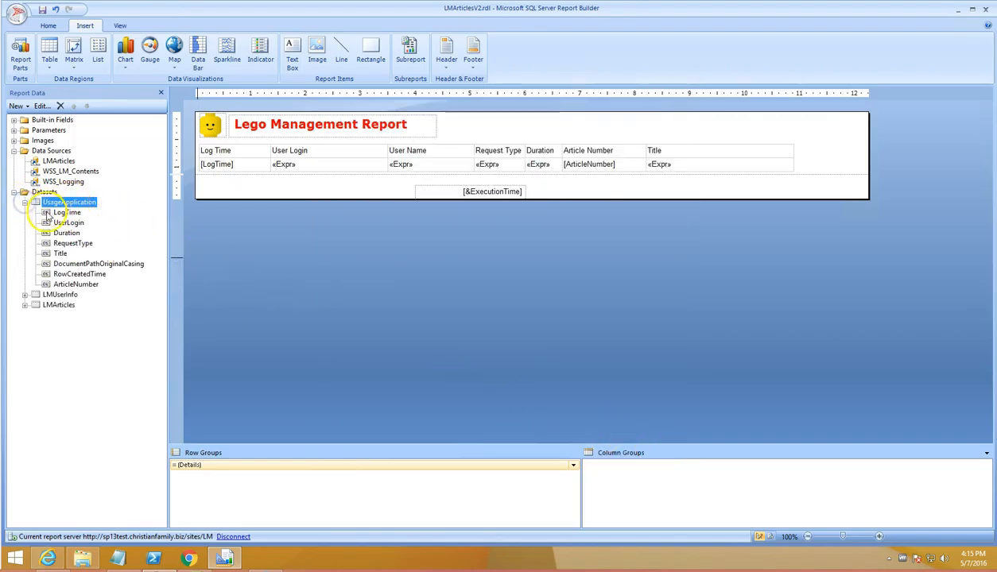
right_click(67, 202)
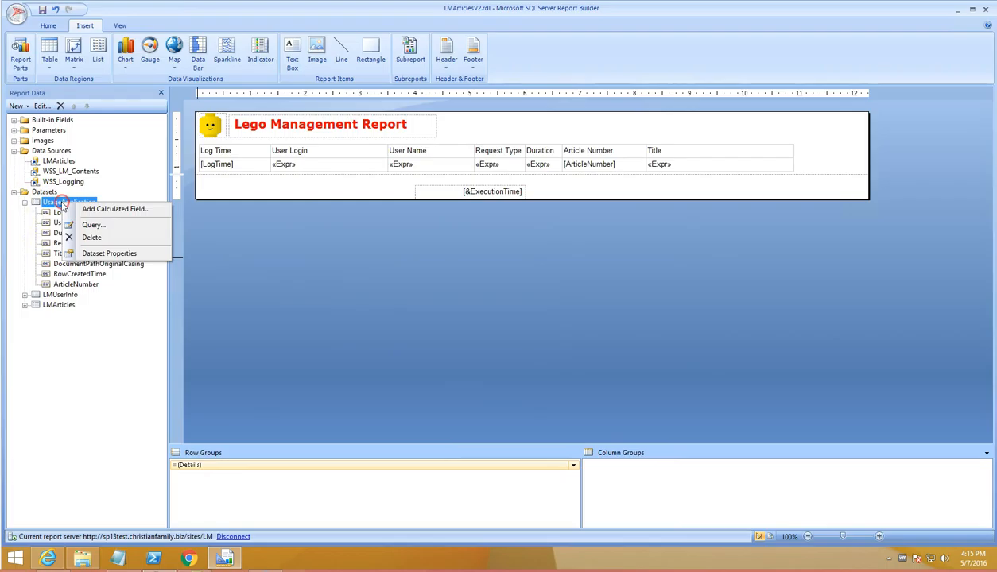
left_click(92, 226)
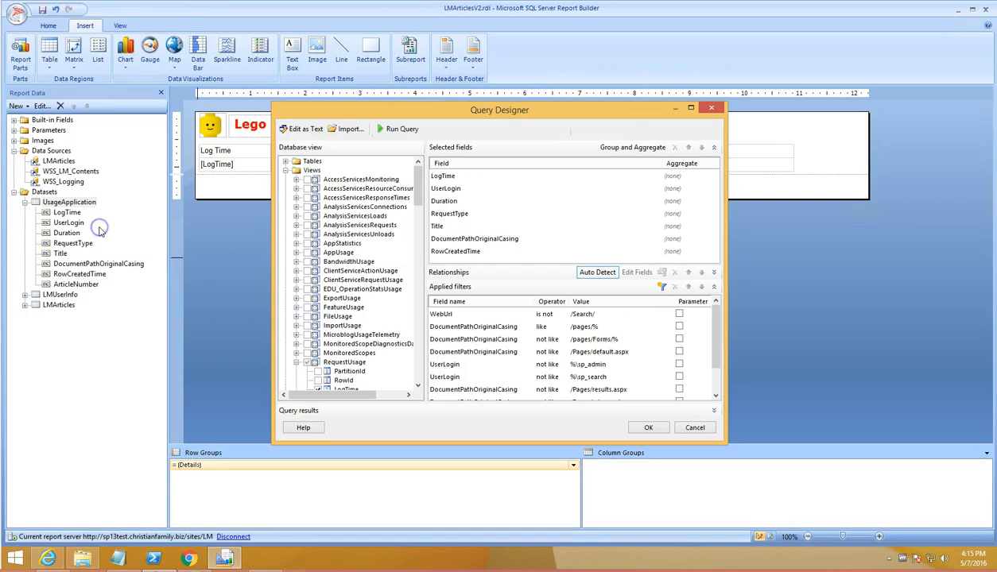
left_click_drag(499, 110, 350, 12)
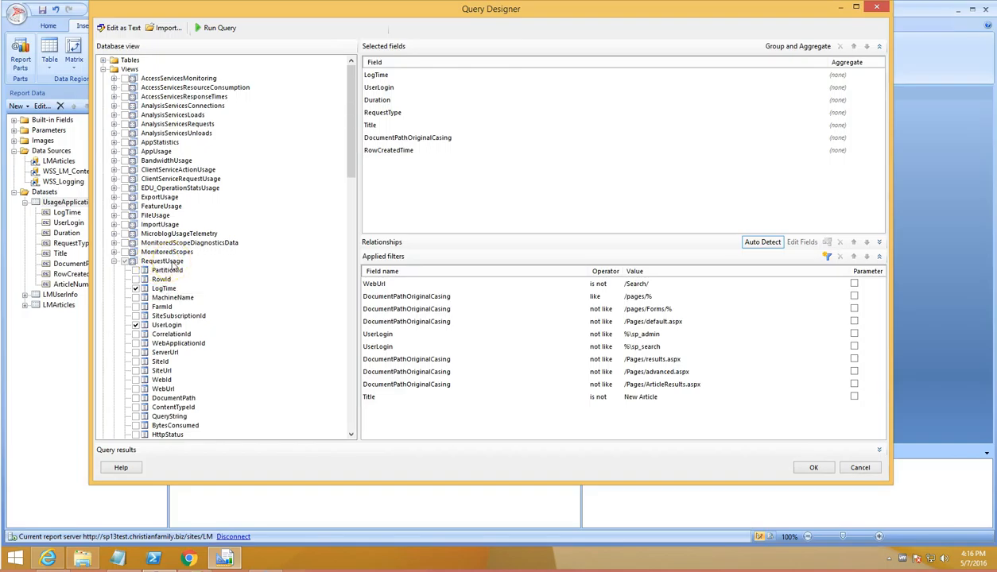
mouse_move(330, 172)
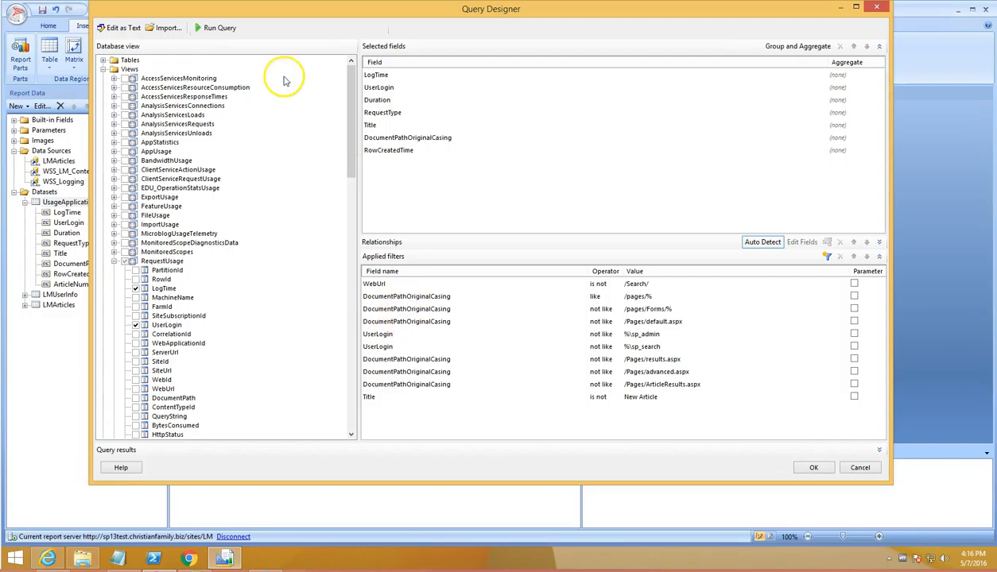
mouse_move(220, 28)
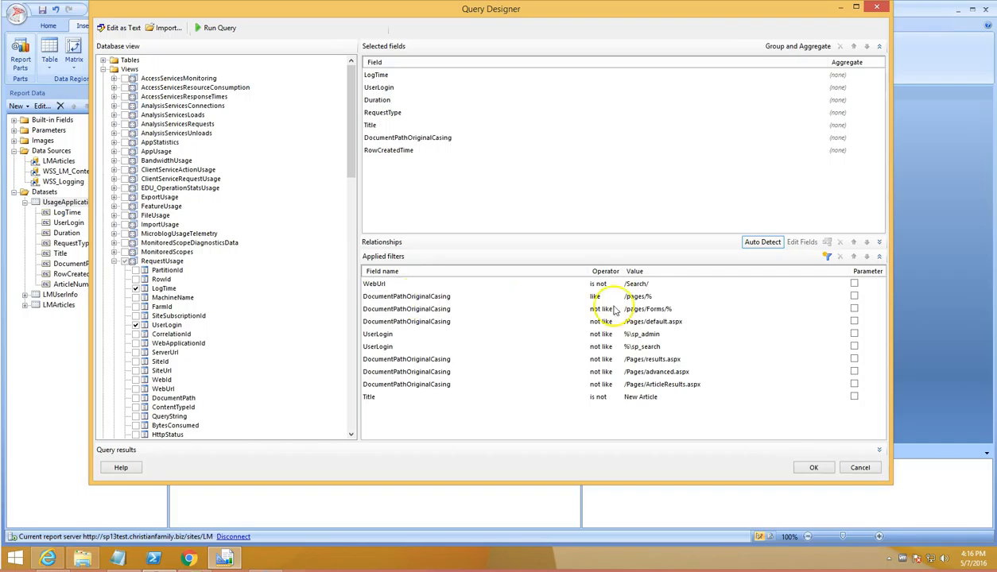
mouse_move(385, 261)
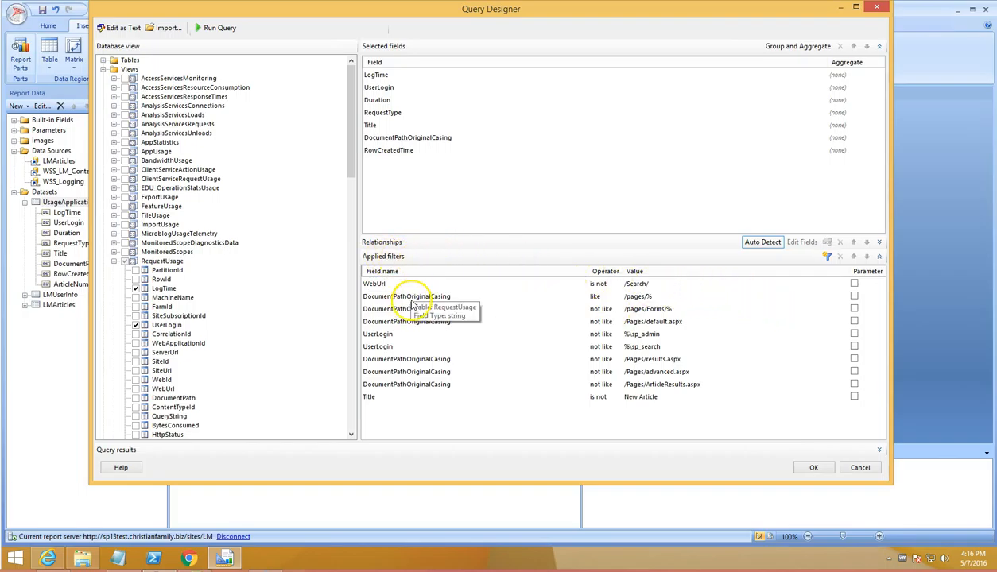
mouse_move(660, 433)
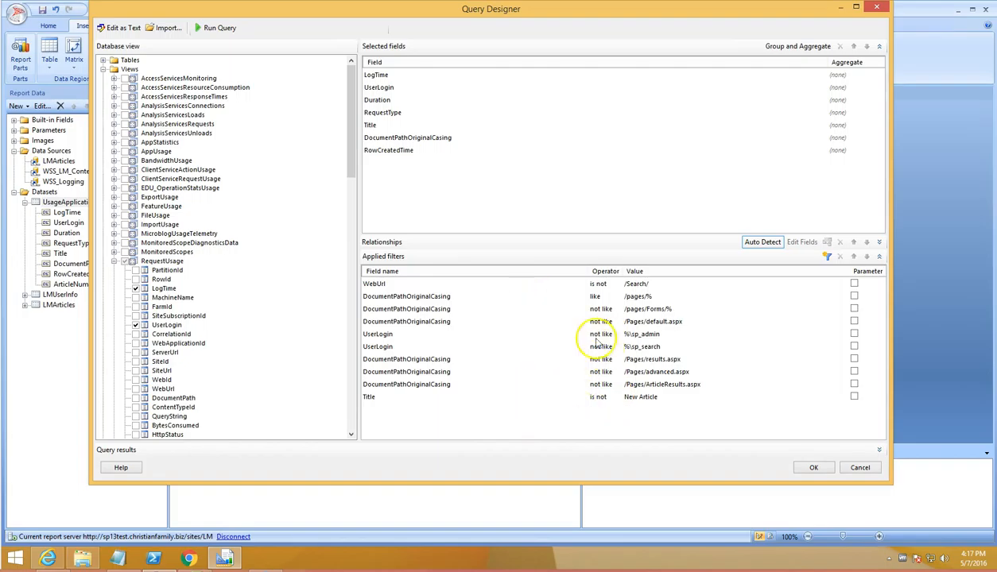
mouse_move(439, 398)
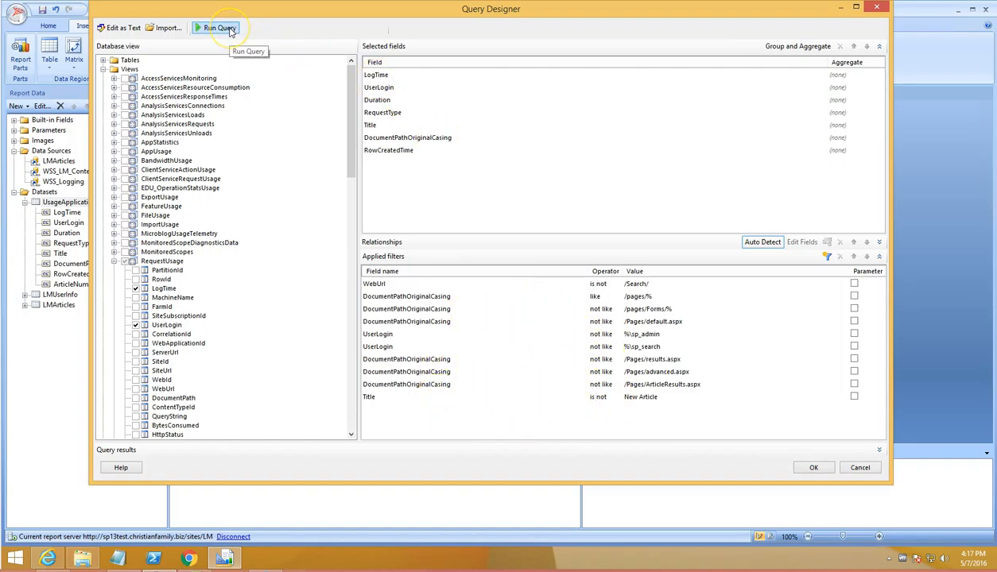
Run the UsageApplication query to preview usage rows passing its path and login filters.
left_click(217, 29)
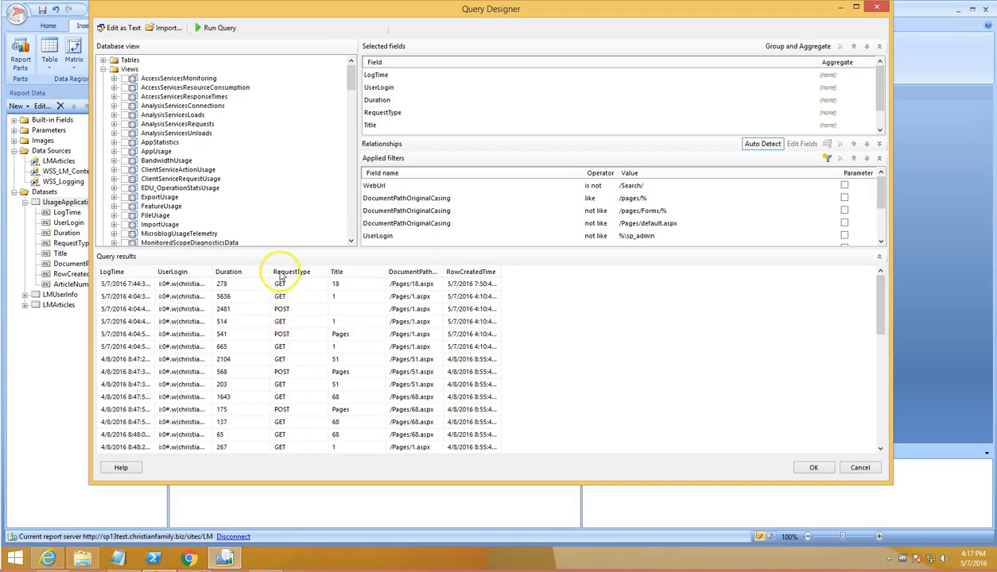
mouse_move(706, 442)
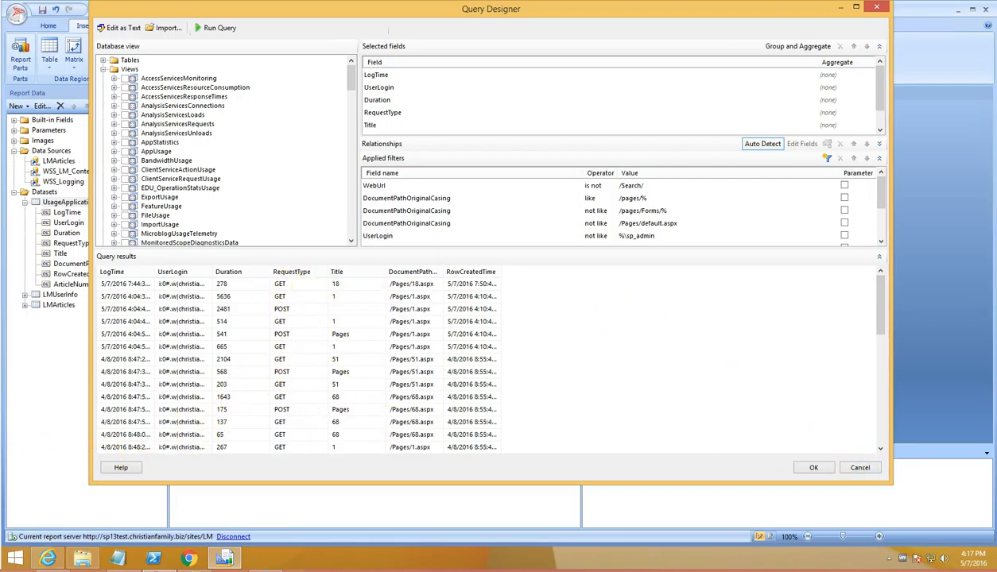
Leave the UsageApplication designer and bring up the LMUserInfo dataset's properties.
left_click(812, 467)
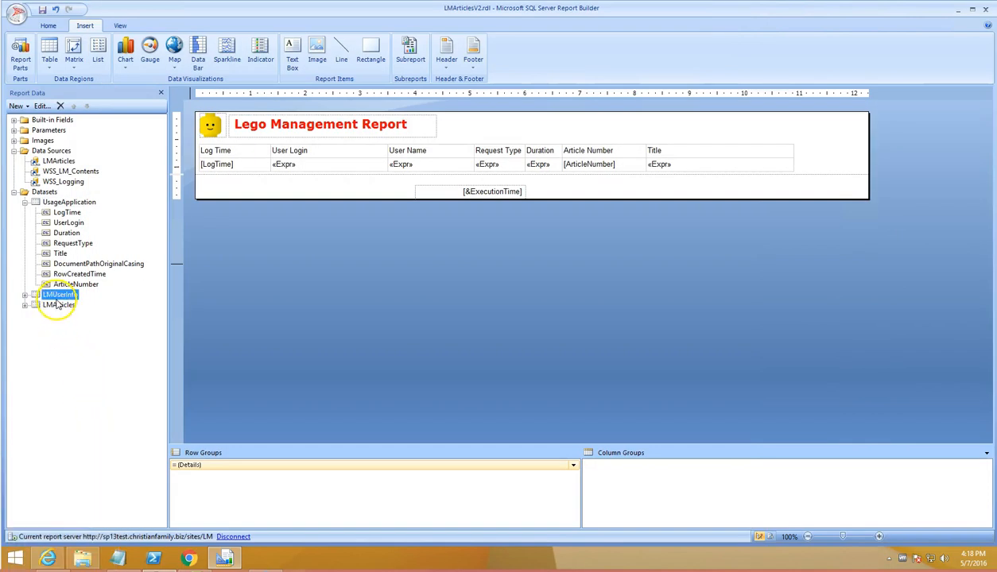
mouse_move(35, 232)
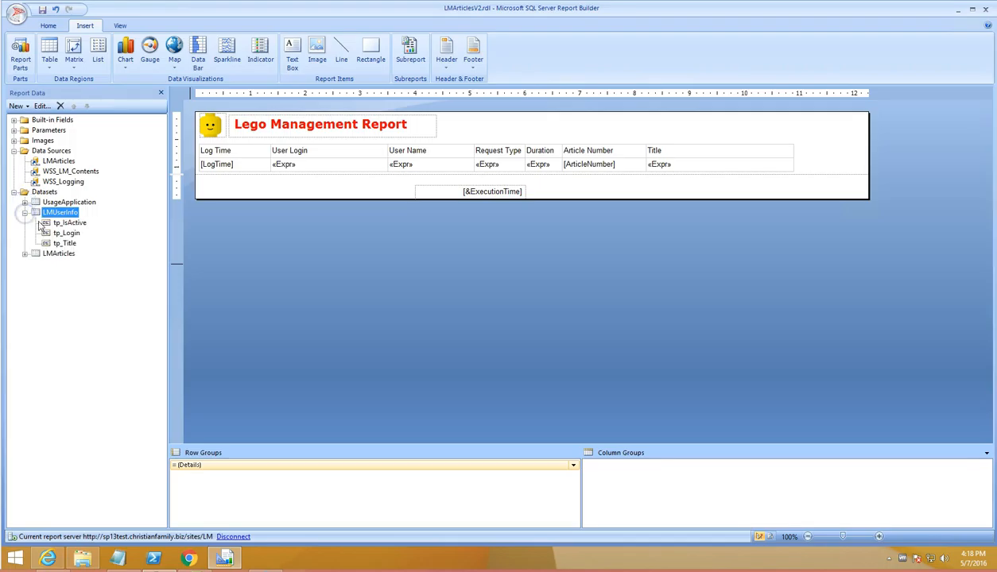
mouse_move(63, 251)
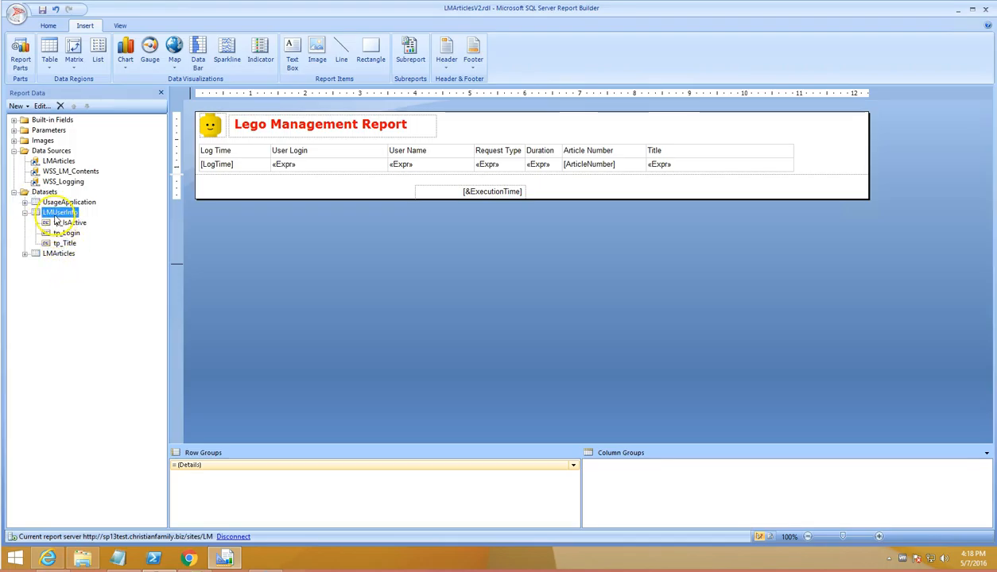
right_click(60, 213)
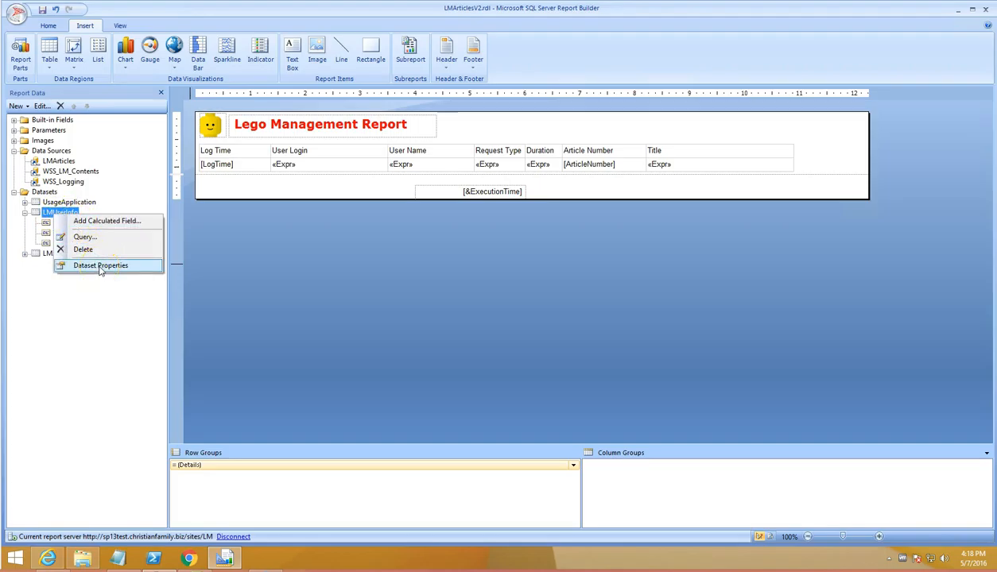
left_click(100, 265)
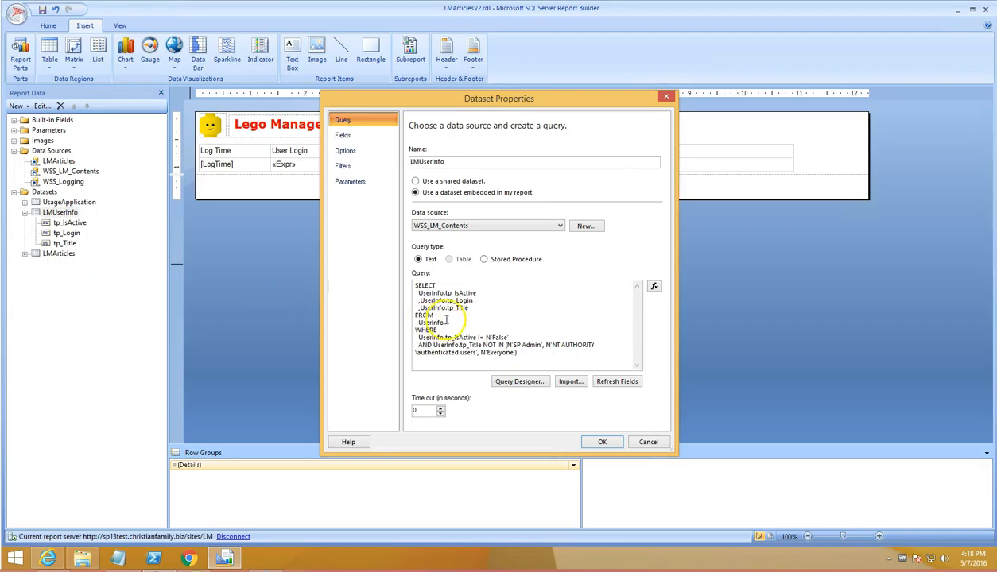
Review LMUserInfo's field mappings, then load its query with tp_IsActive and tp_Title filters in the designer.
left_click(344, 136)
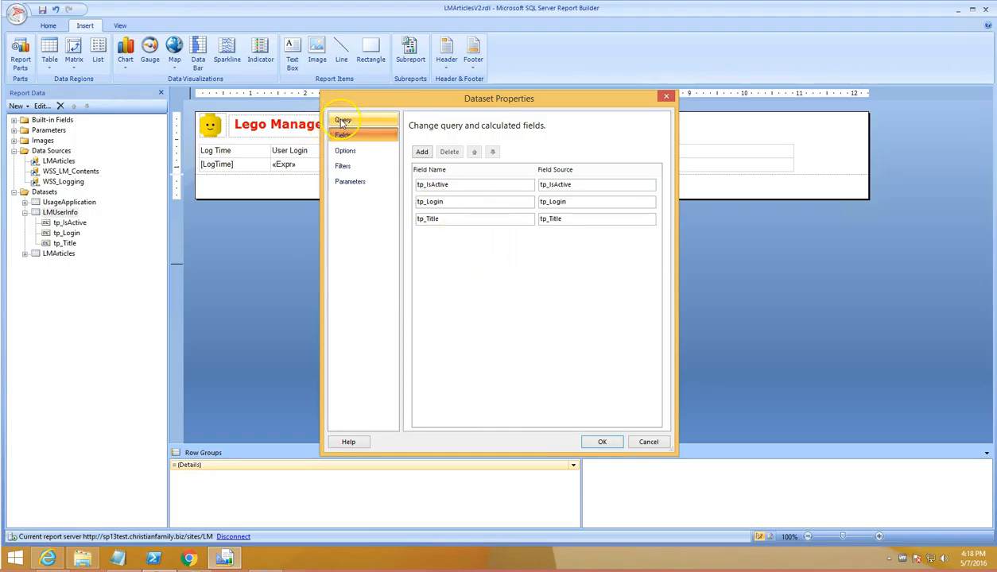
left_click(343, 121)
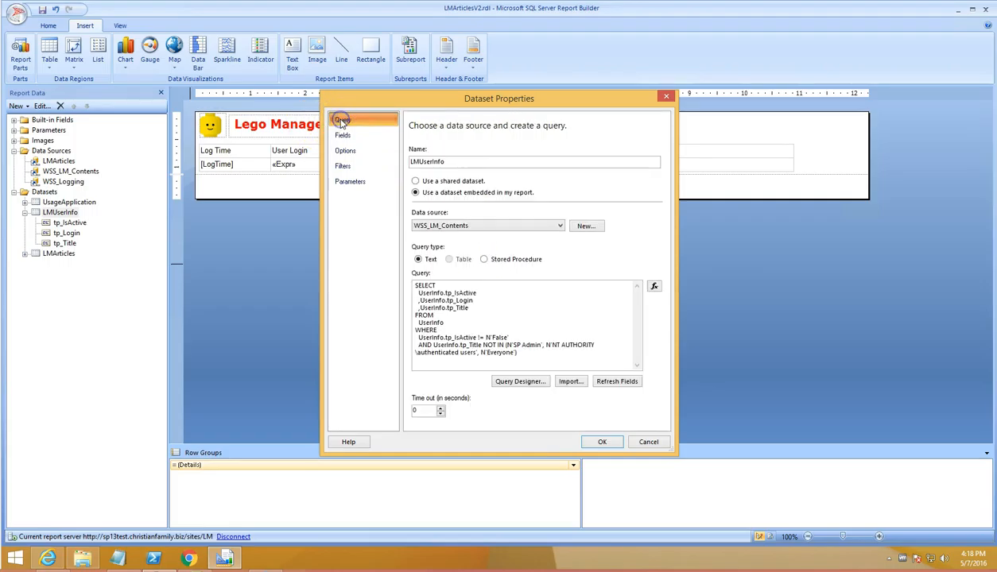
left_click(519, 382)
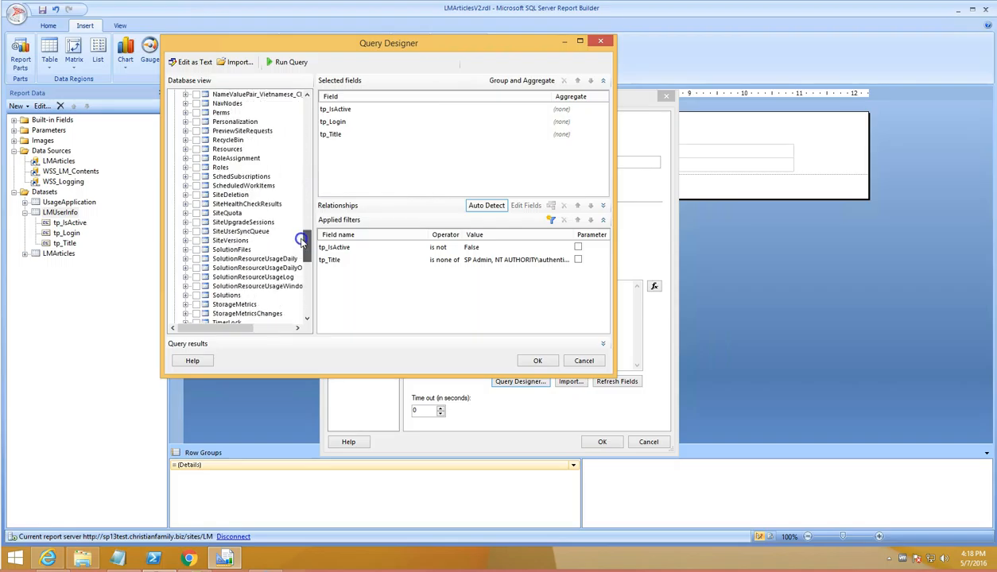
Maximize the designer and run the LMUserInfo query to list active users' logins and titles.
left_click(185, 112)
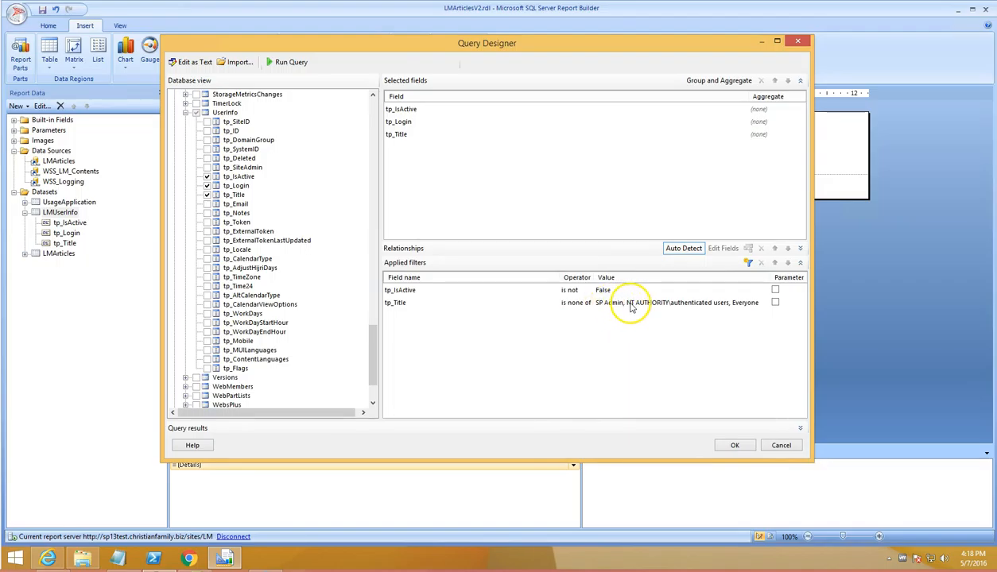
mouse_move(760, 308)
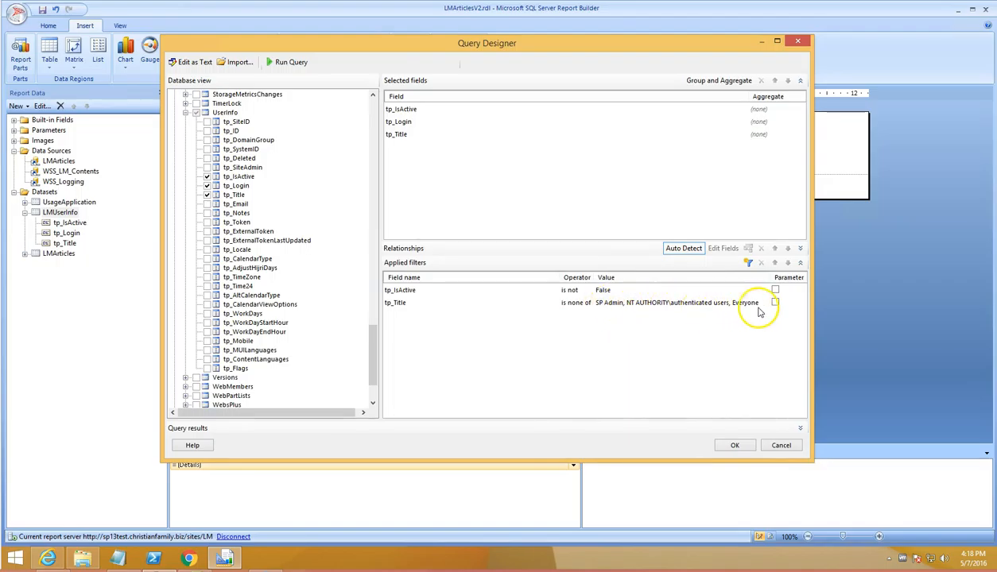
mouse_move(696, 337)
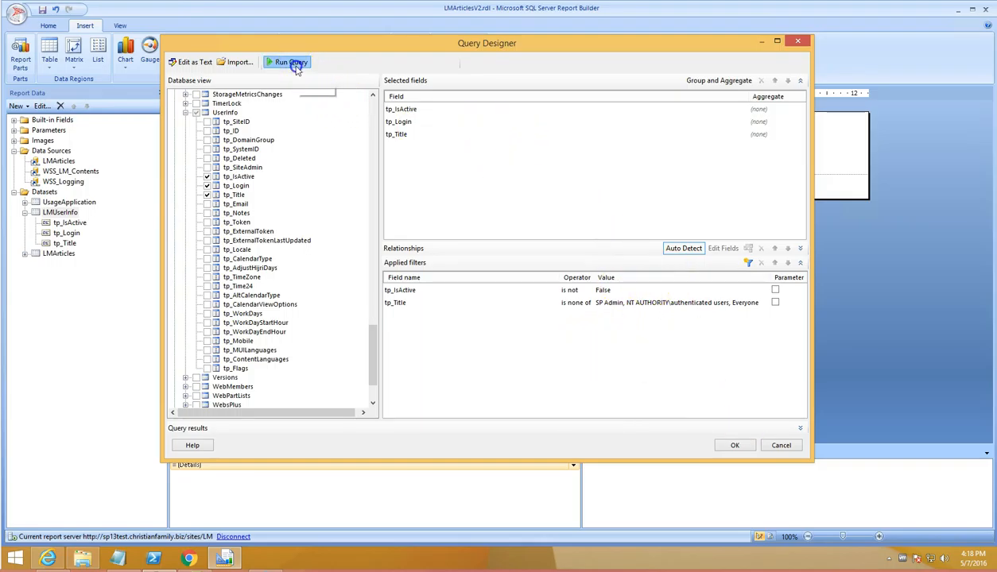
left_click(286, 62)
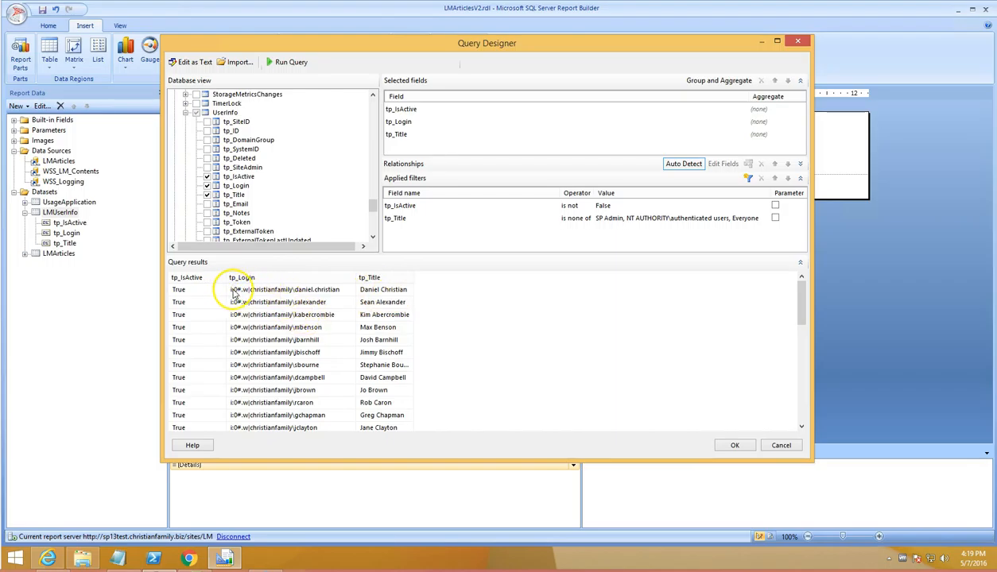
mouse_move(500, 356)
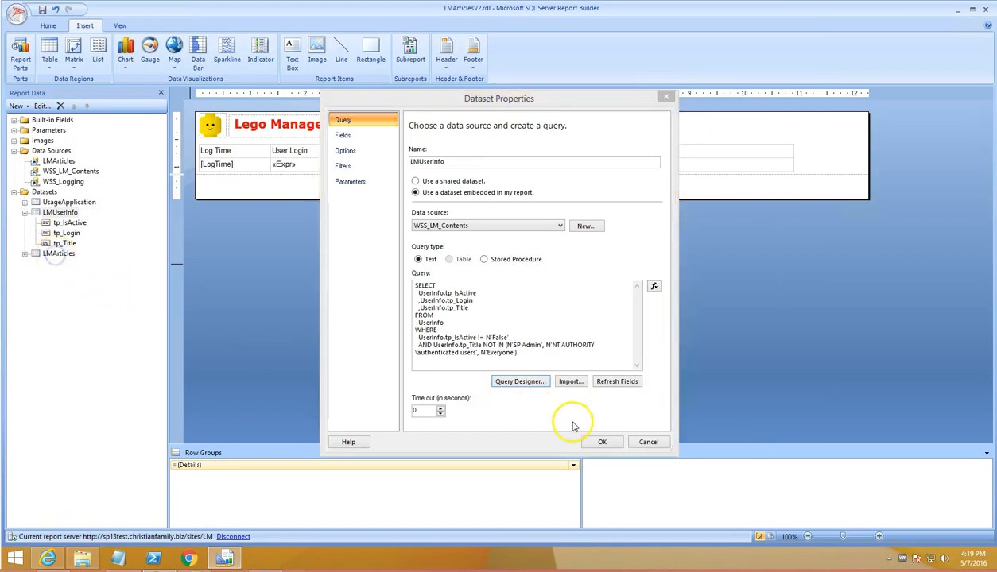
Close LMUserInfo's properties and expand the LMArticles dataset's fields.
left_click(601, 442)
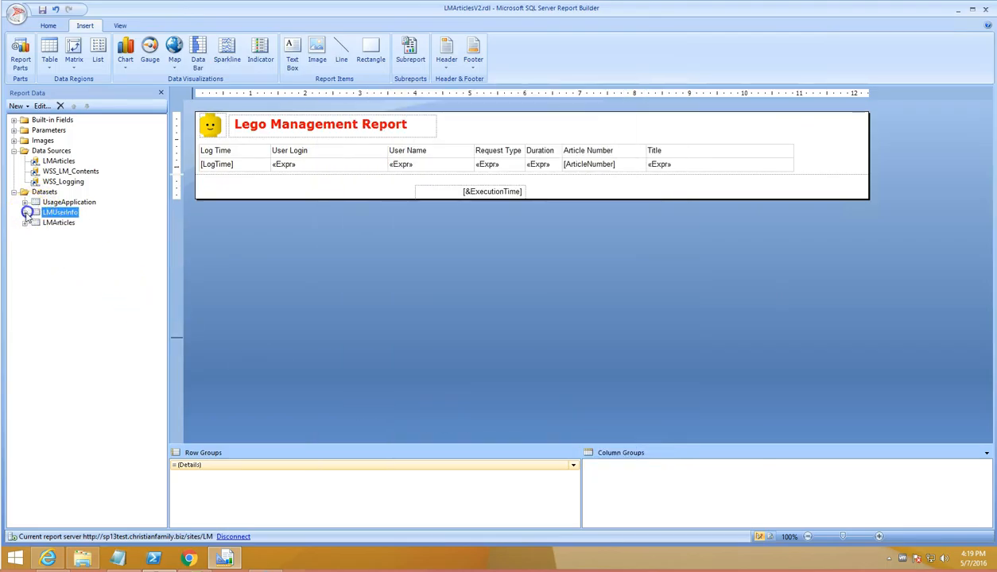
double_click(60, 213)
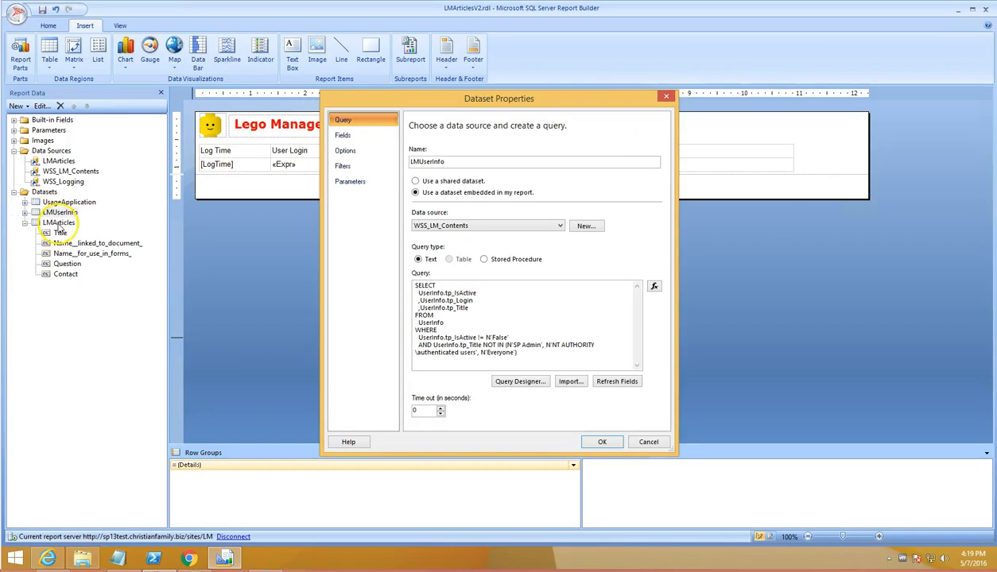
left_click(600, 442)
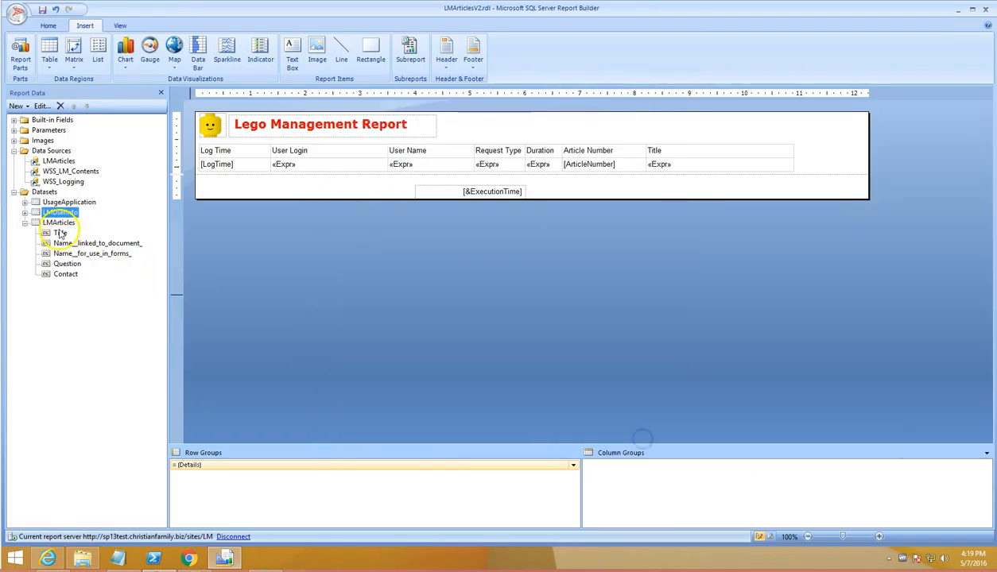
Bring up LMArticles' properties showing its Title, document name, question and contact field mappings.
right_click(60, 222)
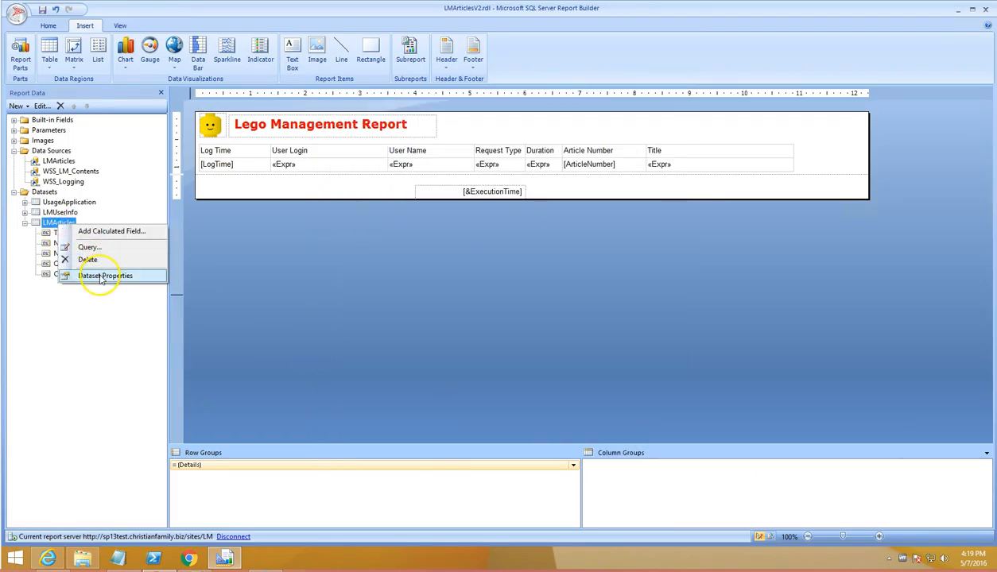
left_click(105, 277)
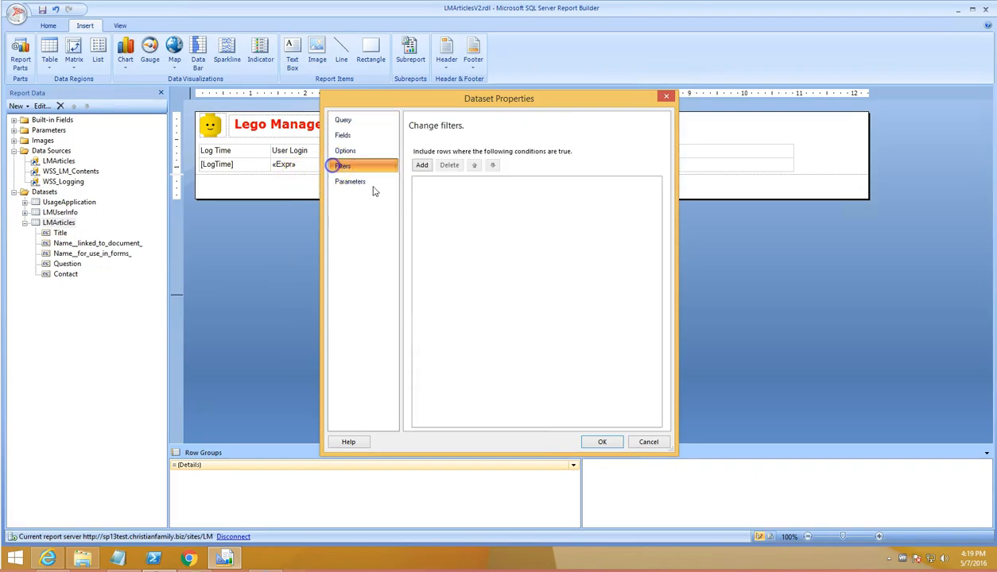
left_click(343, 135)
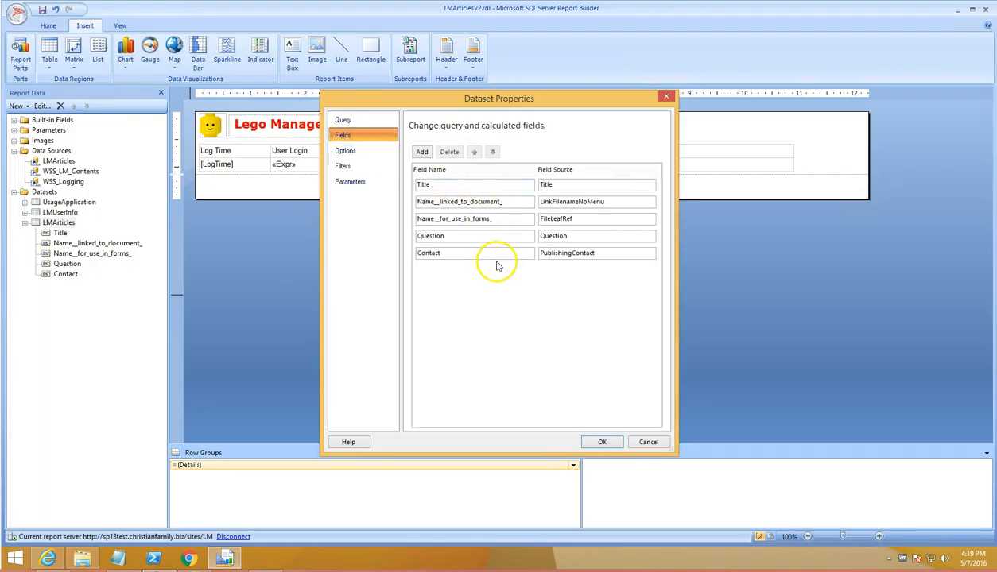
mouse_move(496, 264)
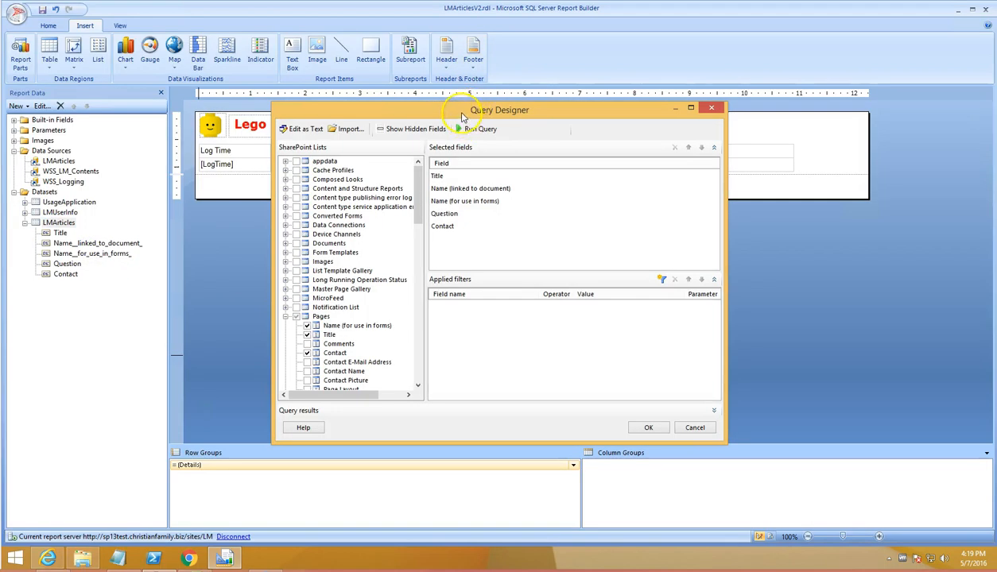
Cancel the LMArticles query designer, collapse its fields and select the LogTime cell in the report table.
left_click_drag(499, 110, 429, 70)
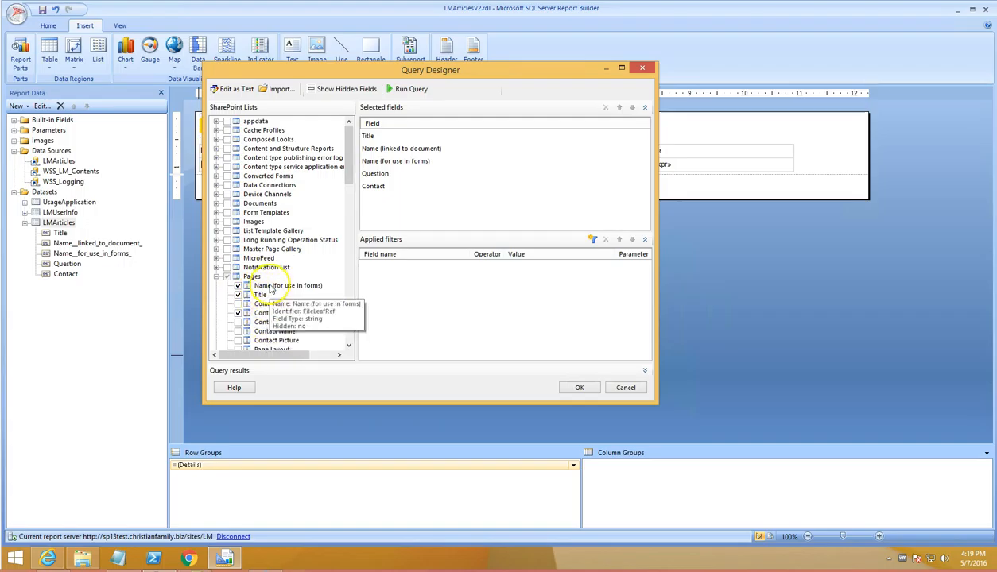
mouse_move(671, 413)
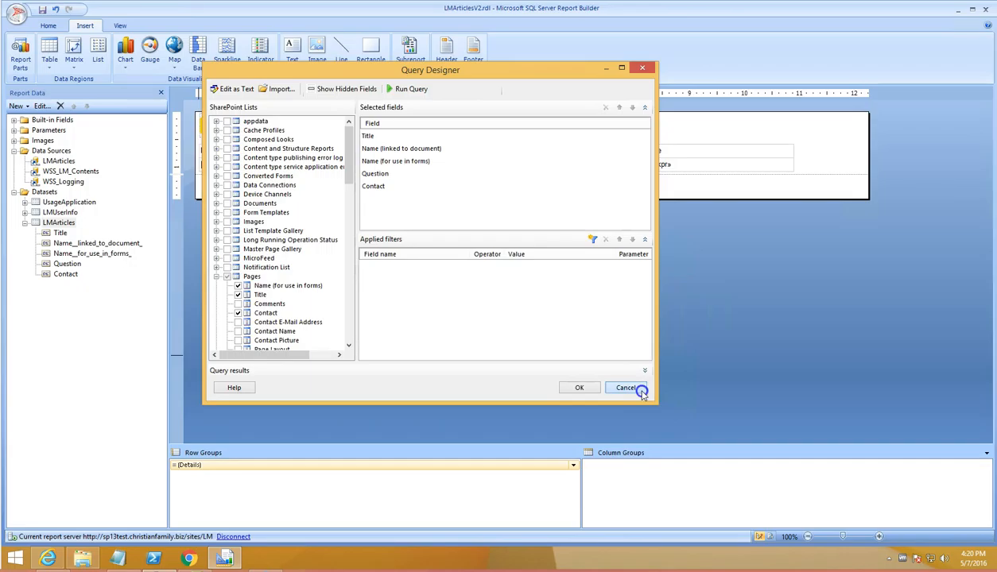
left_click(626, 388)
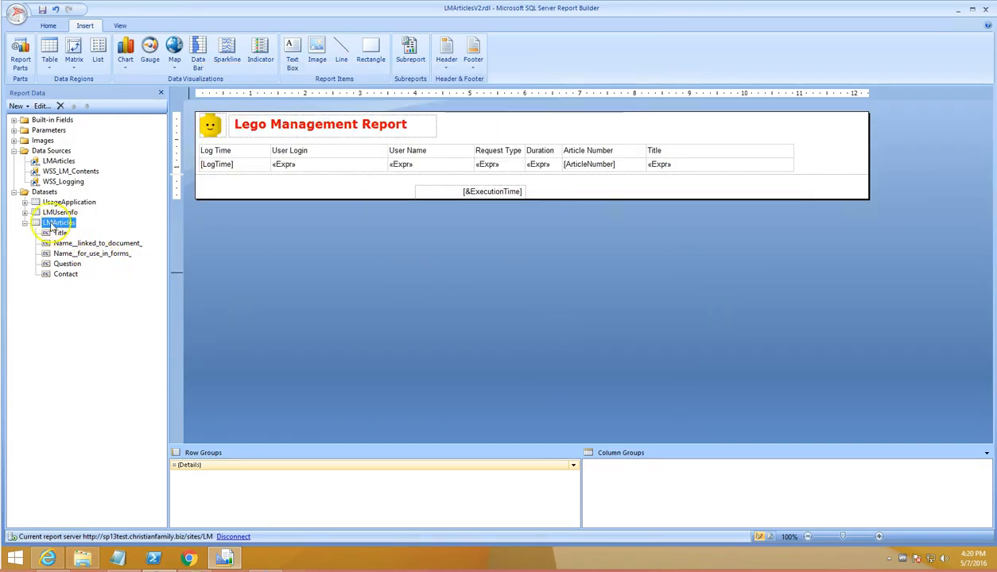
left_click(25, 222)
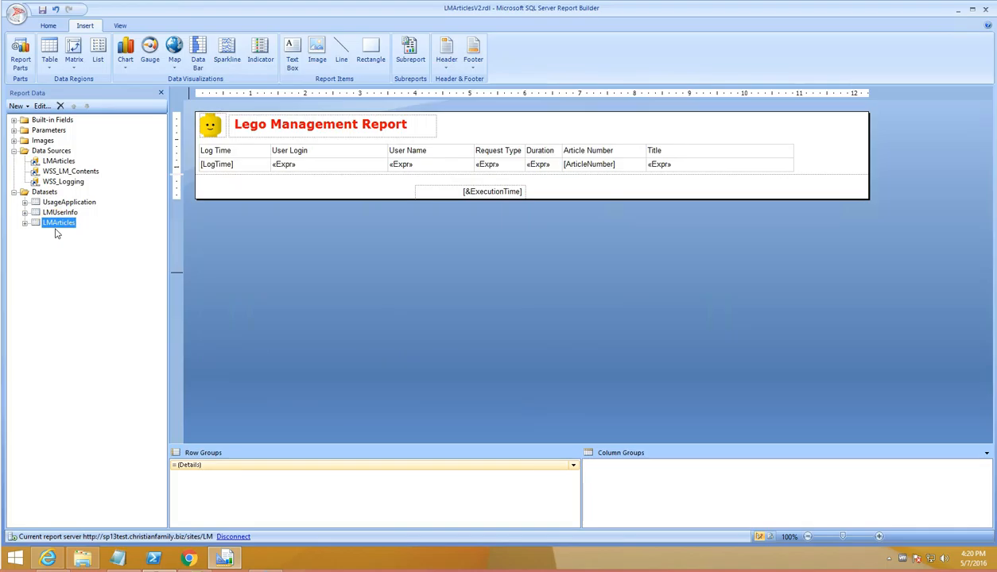
left_click(216, 164)
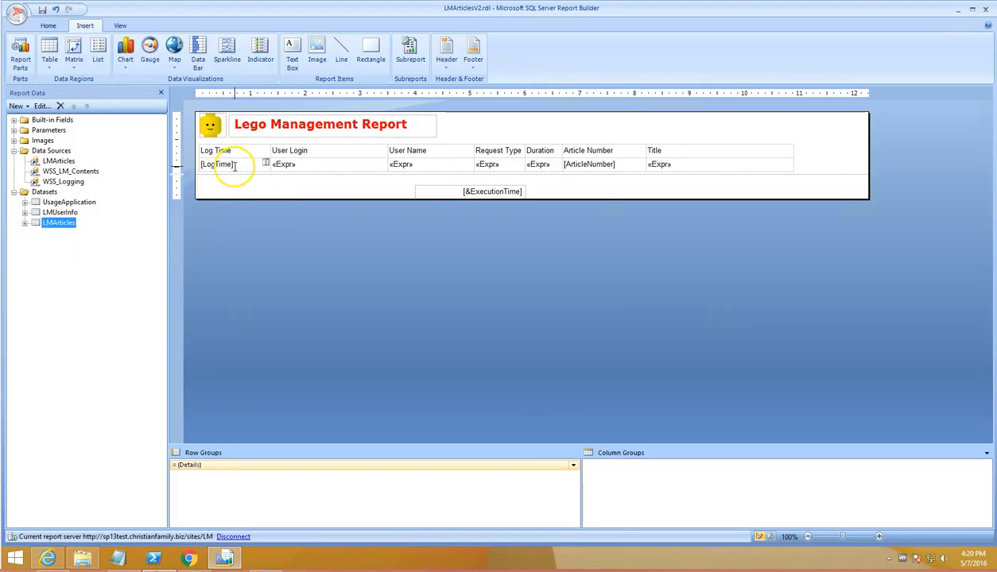